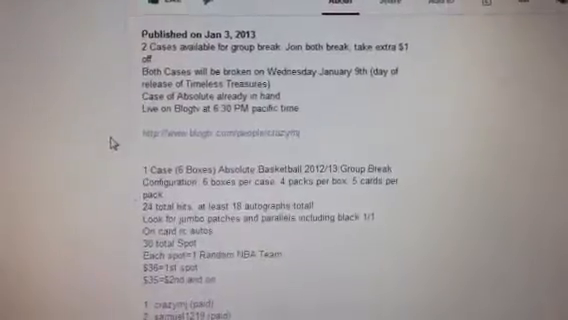
{"action": "scroll", "scroll_direction": "down", "scroll_amount": 3}
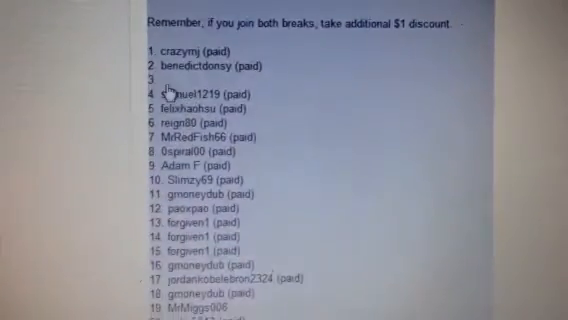
{"action": "scroll", "scroll_direction": "up", "scroll_amount": 3}
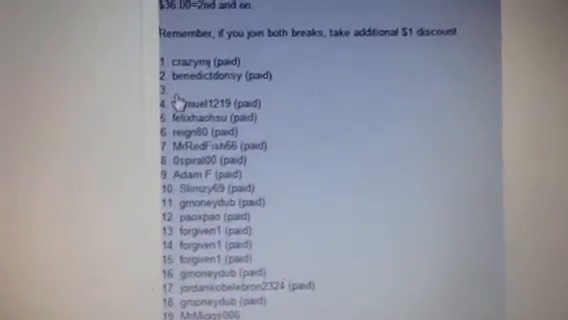
{"action": "scroll", "scroll_direction": "down", "scroll_amount": 3}
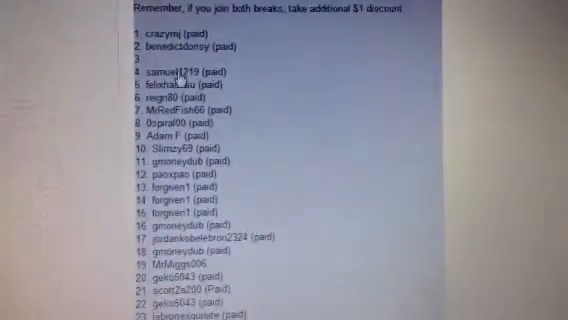
{"action": "scroll", "scroll_direction": "down", "scroll_amount": 3}
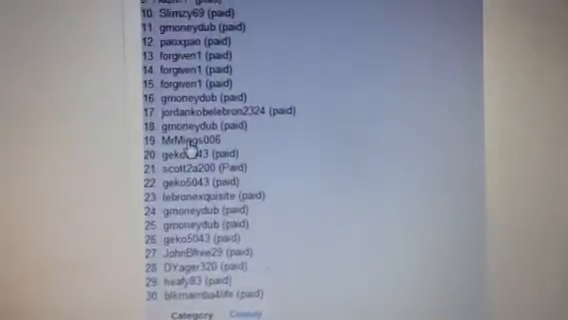
{"action": "scroll", "scroll_direction": "down", "scroll_amount": 3}
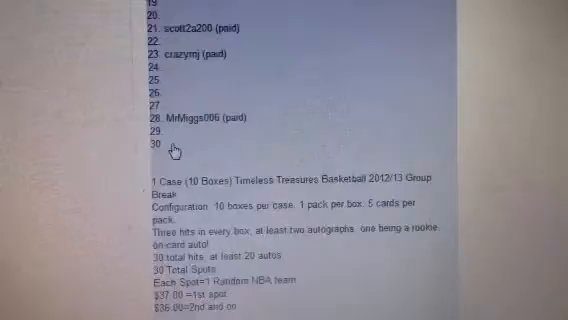
{"action": "scroll", "scroll_direction": "down", "scroll_amount": 3}
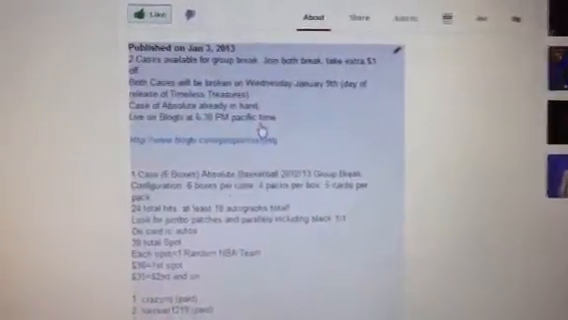
{"action": "scroll", "scroll_direction": "down", "scroll_amount": 3}
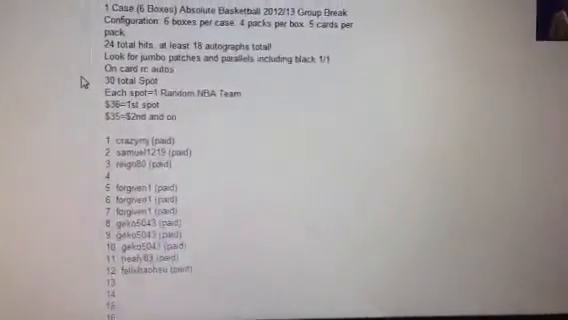
{"action": "scroll", "scroll_direction": "up", "scroll_amount": 3}
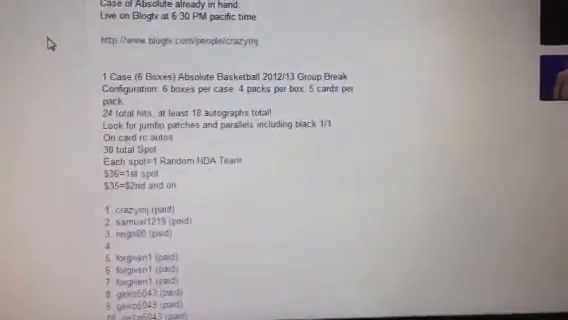
{"action": "scroll", "scroll_direction": "up", "scroll_amount": 3}
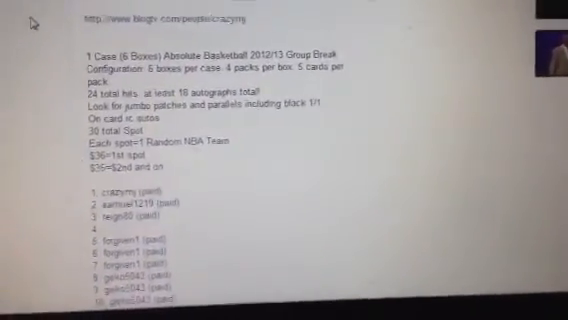